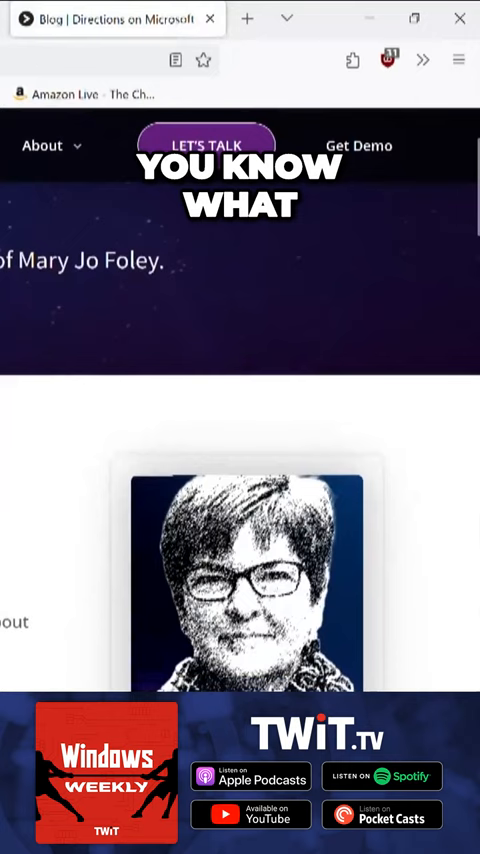
scroll("down", 3)
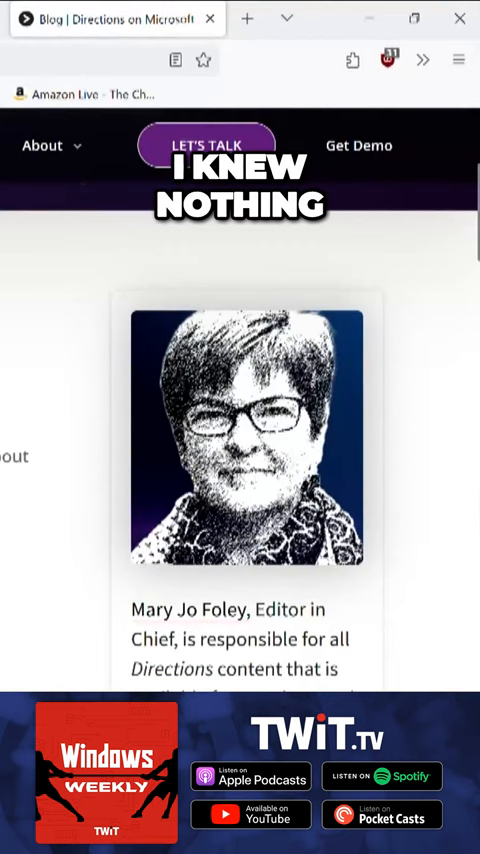
scroll("down", 3)
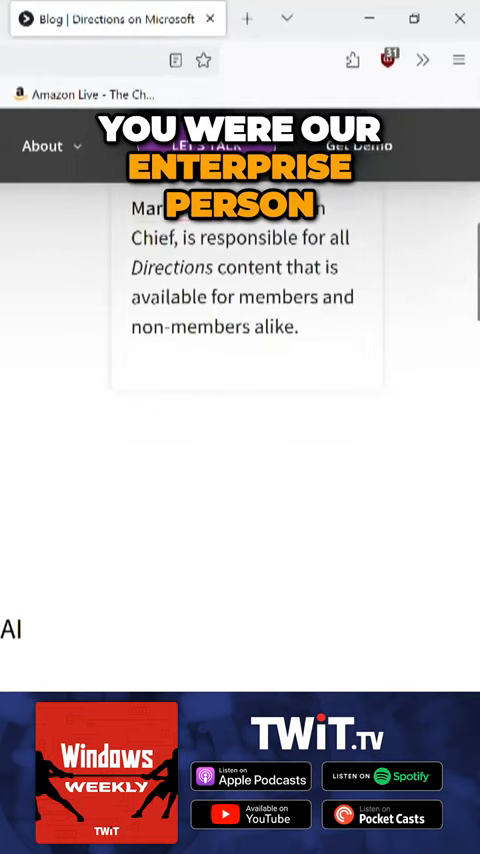